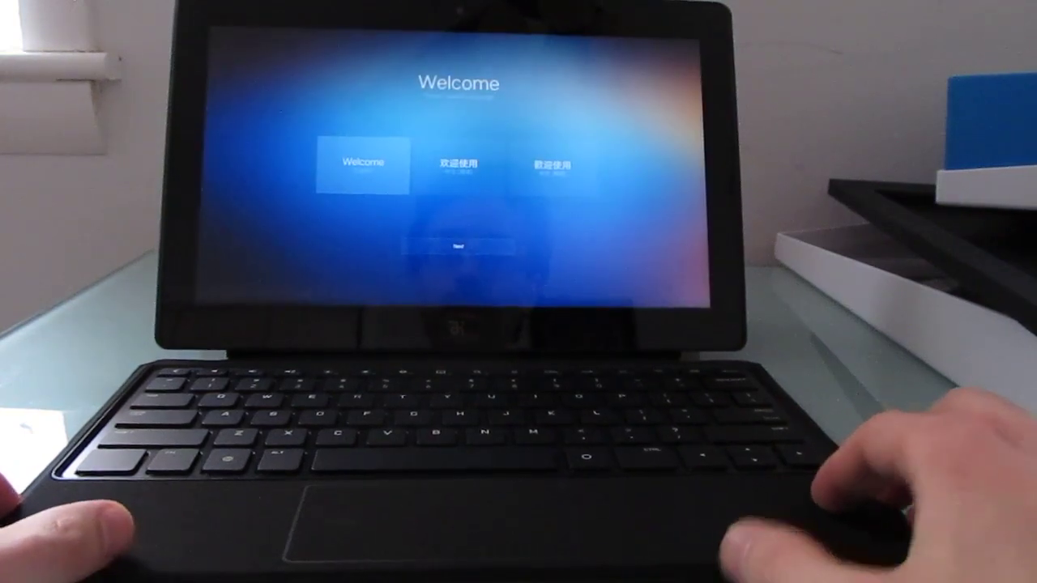
# Choose English as the setup language on the Welcome screen.
pyautogui.click(463, 246)
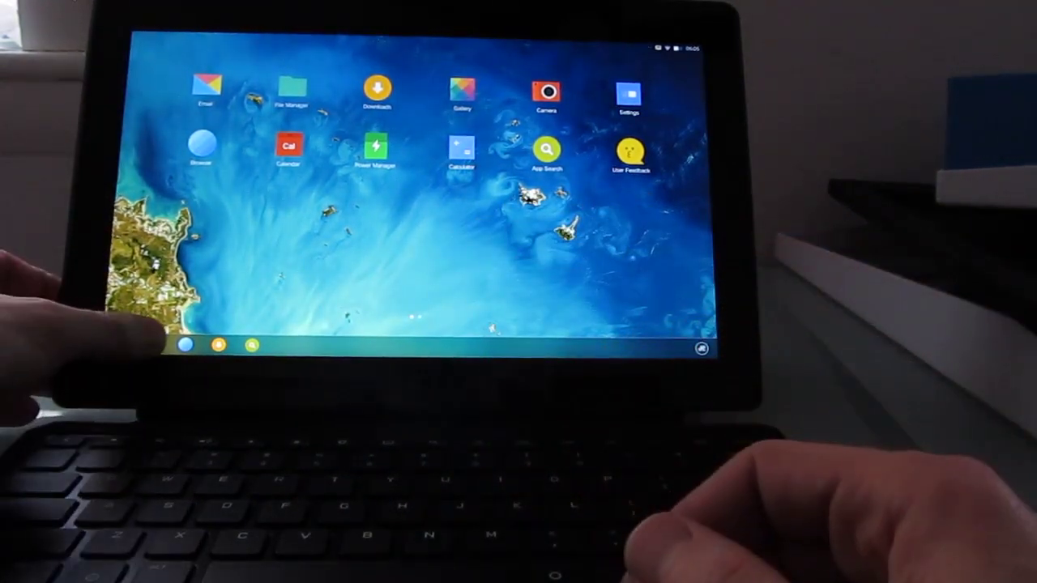
# Swipe the desktop left to reach the second page of app icons.
pyautogui.hscroll(-3)
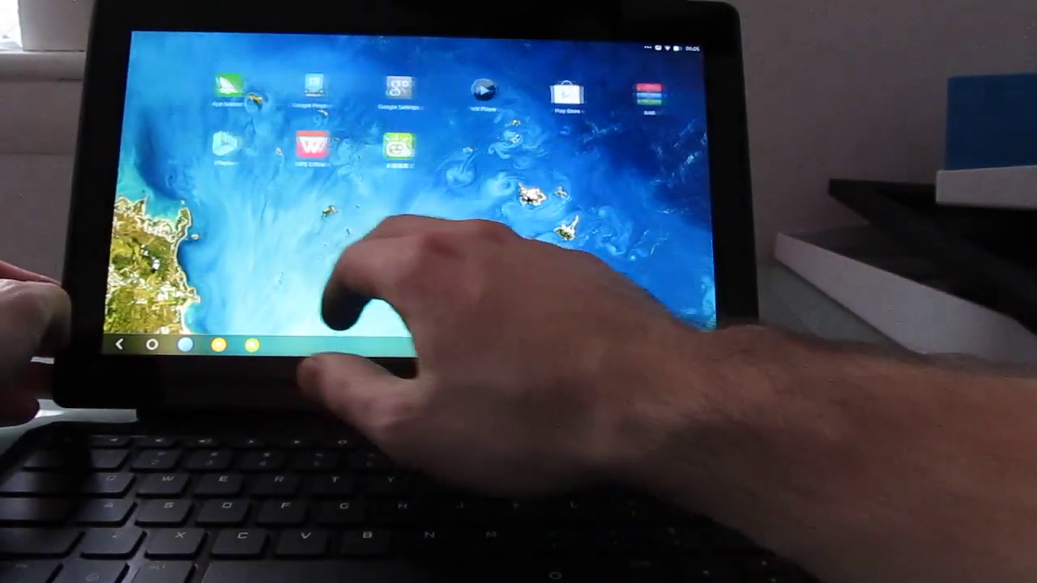
pyautogui.hscroll(-3)
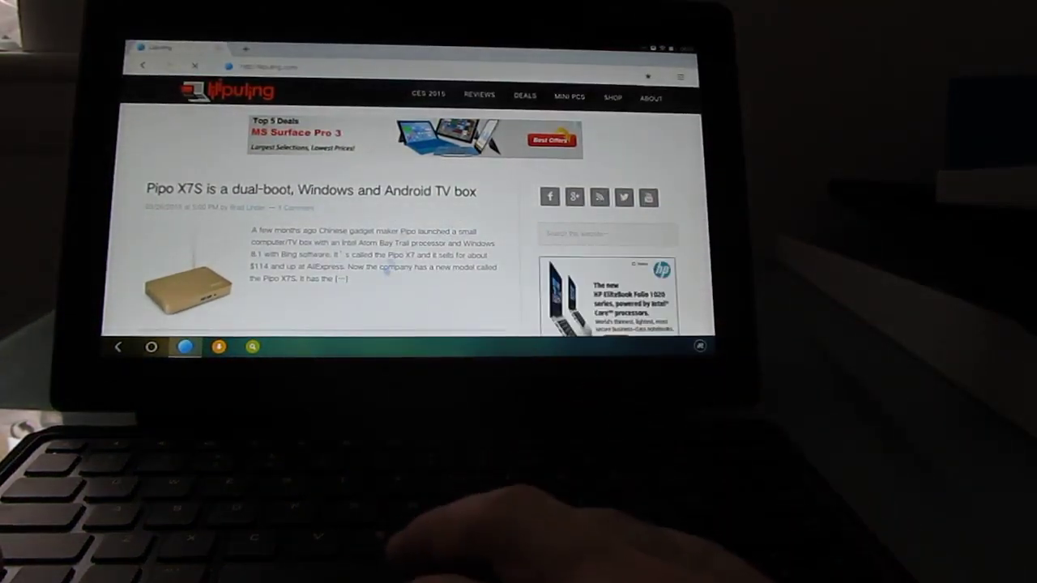
# Open the Liliputing 'Remix Tablet aims to bring productivity to Android' article from the search results.
pyautogui.scroll(-3)
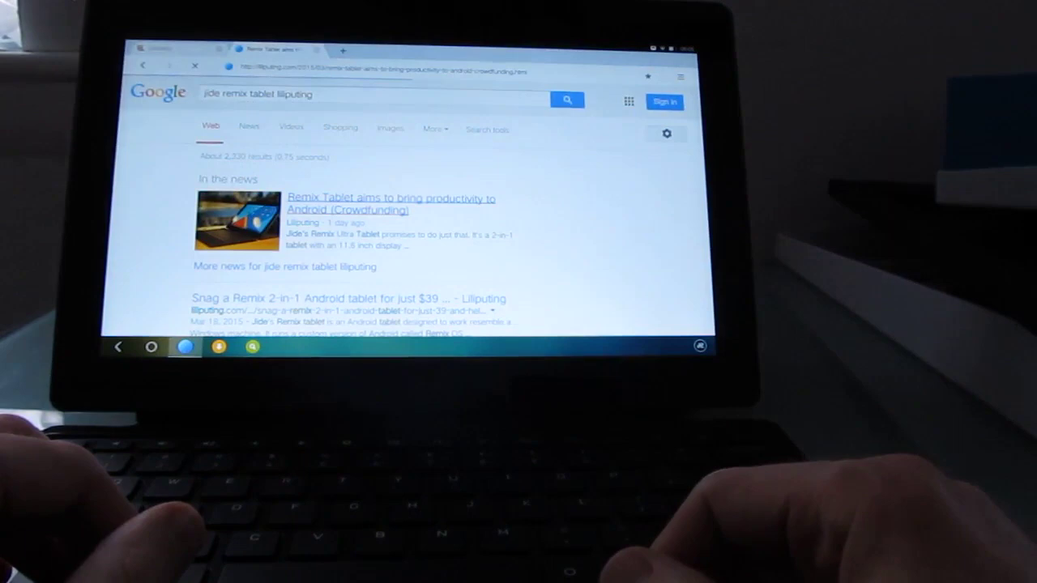
pyautogui.click(391, 204)
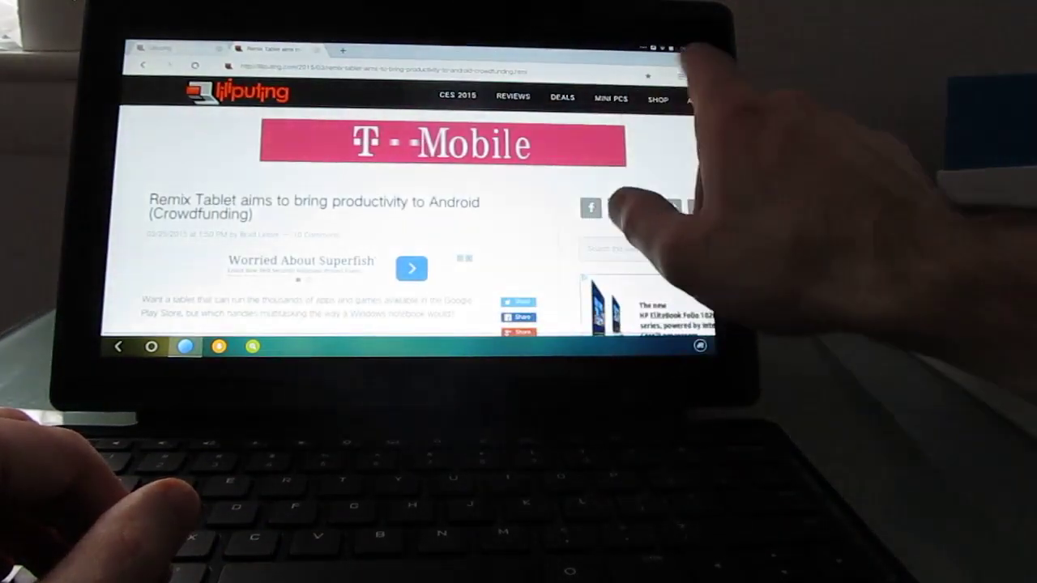
pyautogui.click(681, 76)
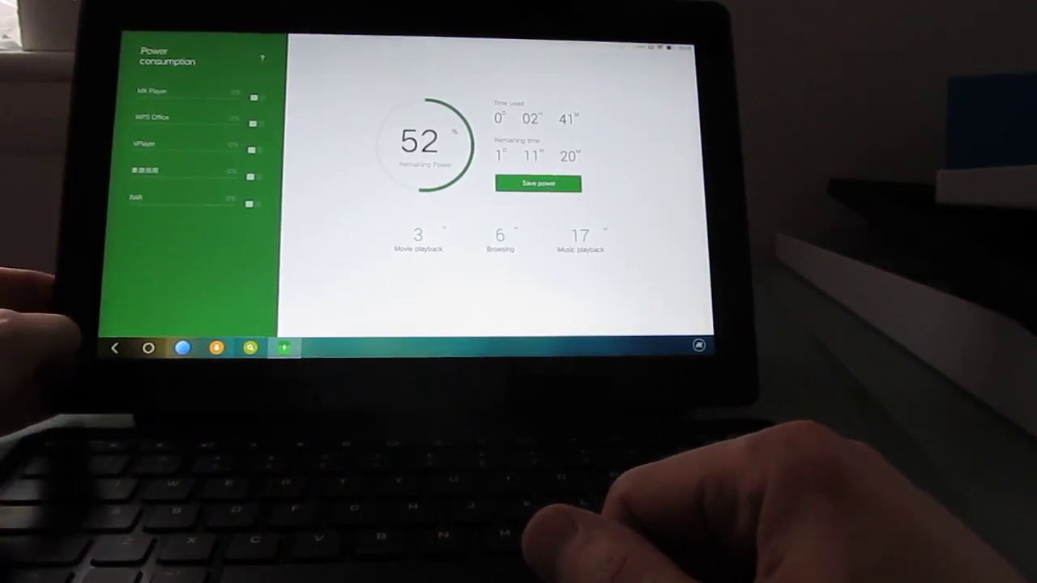
# Leave the battery usage screen and launch the Calendar app from the desktop.
pyautogui.click(149, 347)
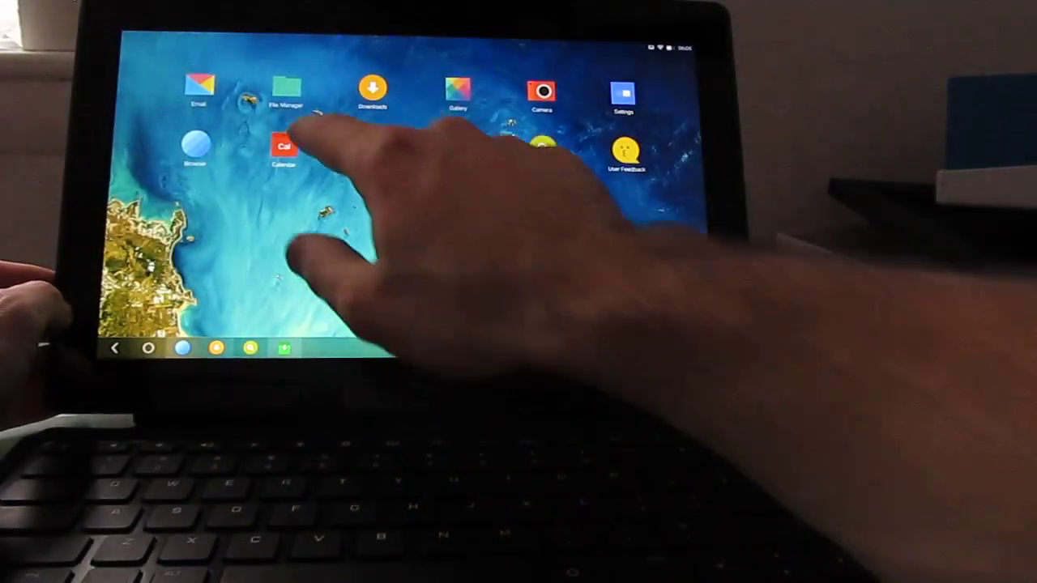
pyautogui.click(284, 146)
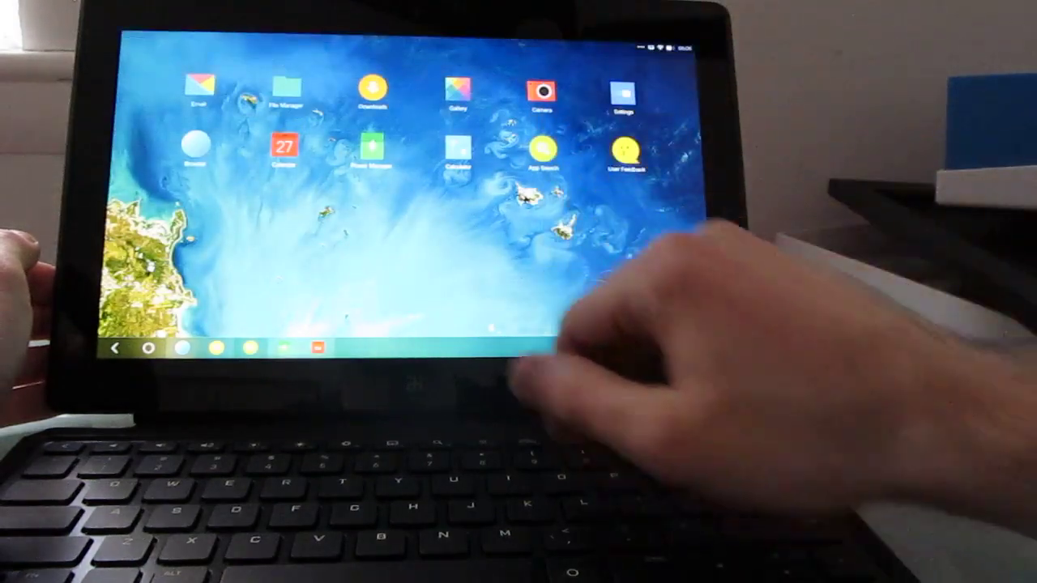
pyautogui.click(285, 88)
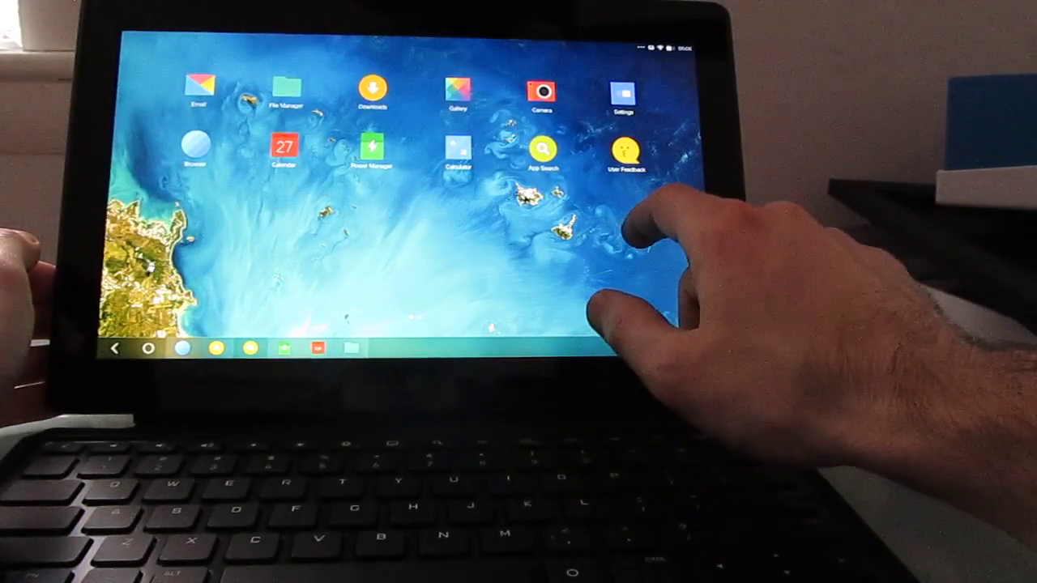
# Launch the photo Gallery, then minimise it back to the desktop.
pyautogui.click(460, 90)
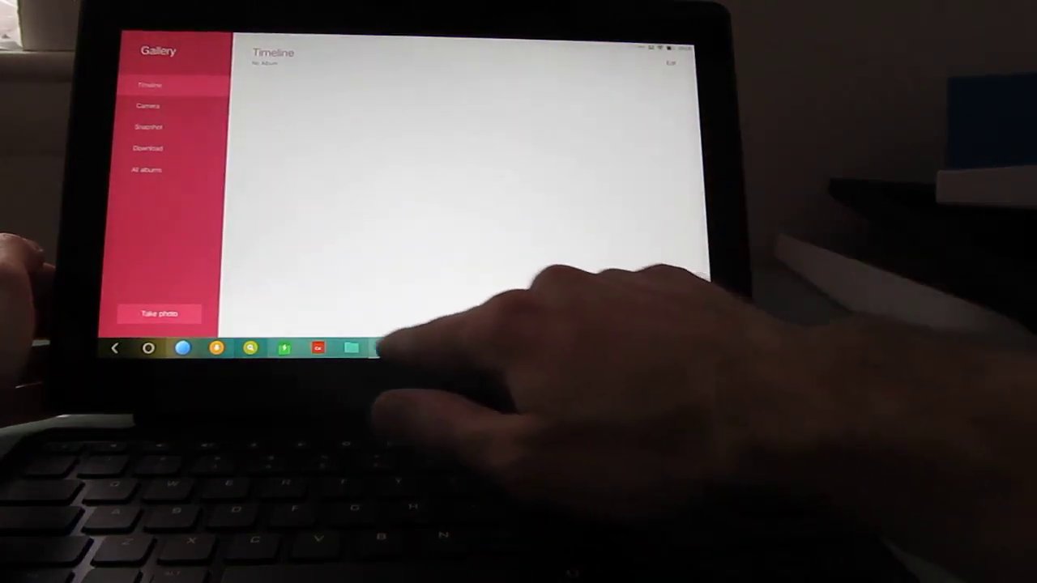
pyautogui.click(149, 349)
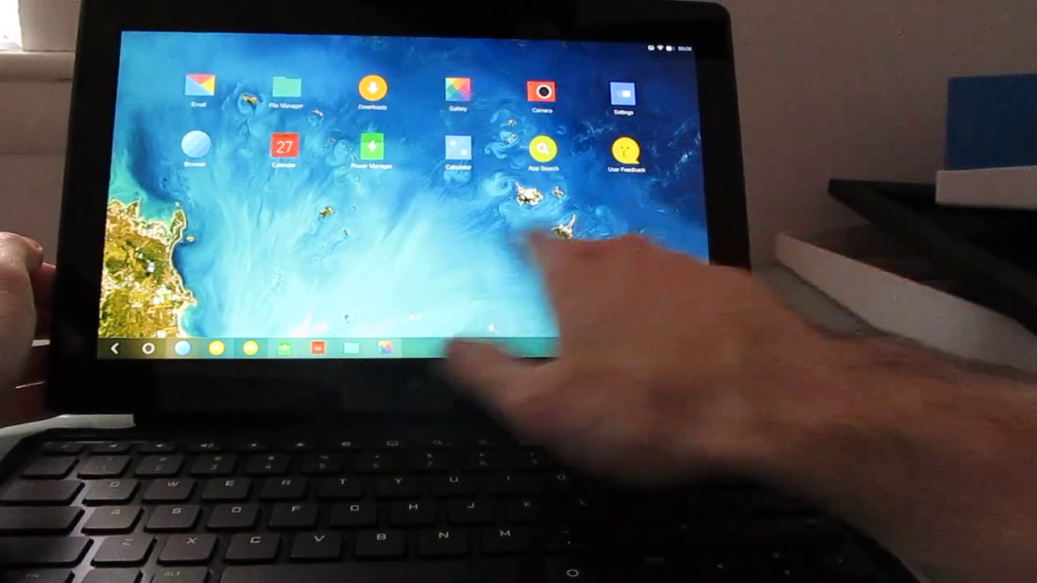
pyautogui.hscroll(-3)
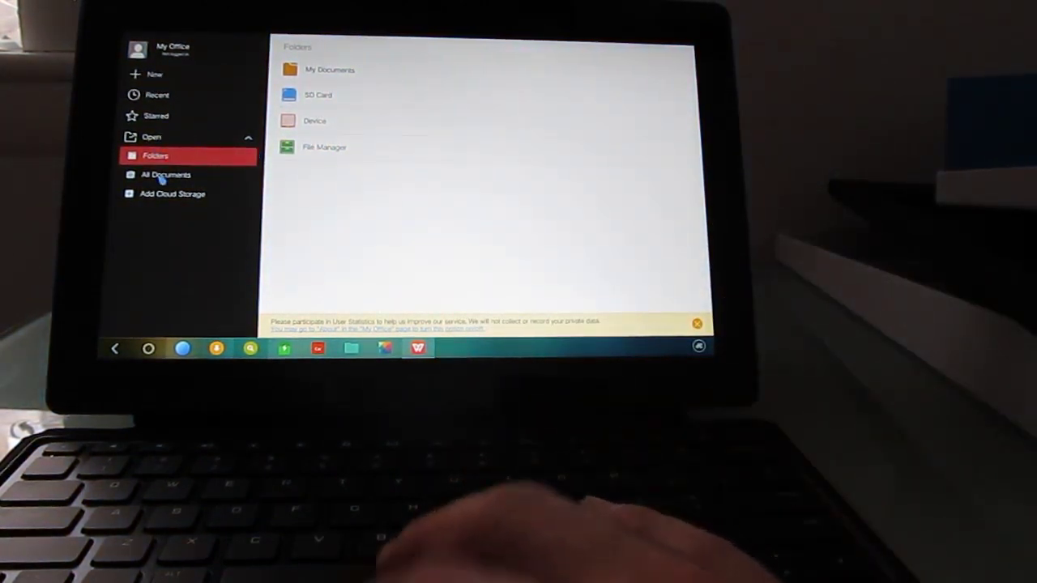
# View WPS Office's Add Cloud Storage services and the My Office account page.
pyautogui.click(172, 194)
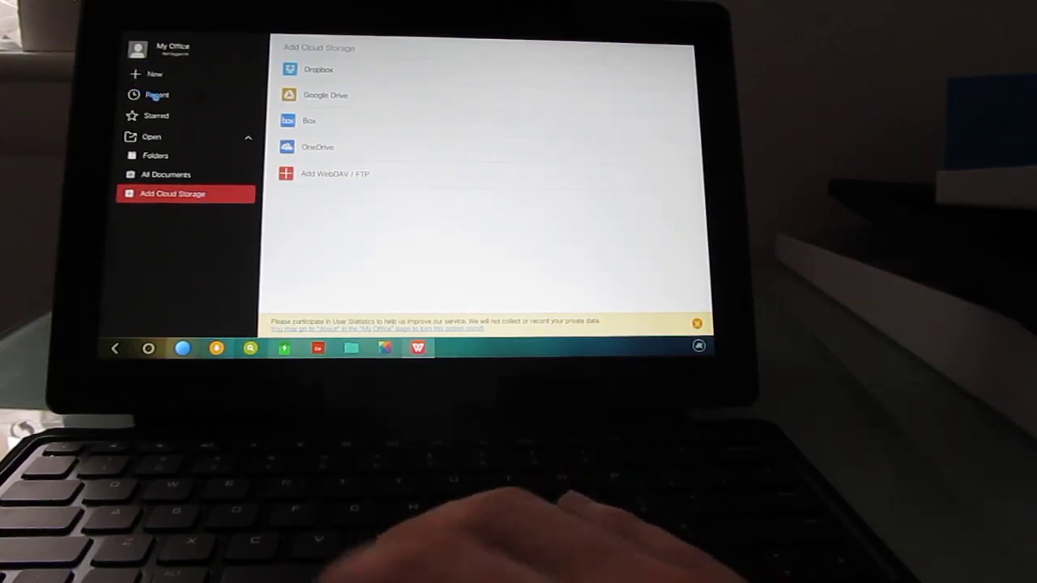
pyautogui.click(157, 94)
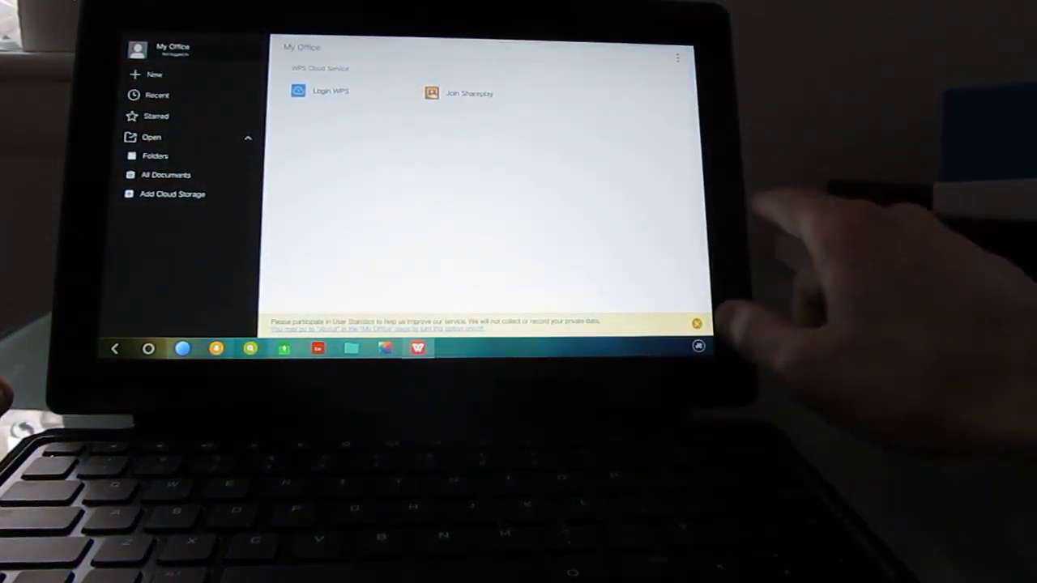
# Return to the desktop and launch the User Feedback app.
pyautogui.click(695, 324)
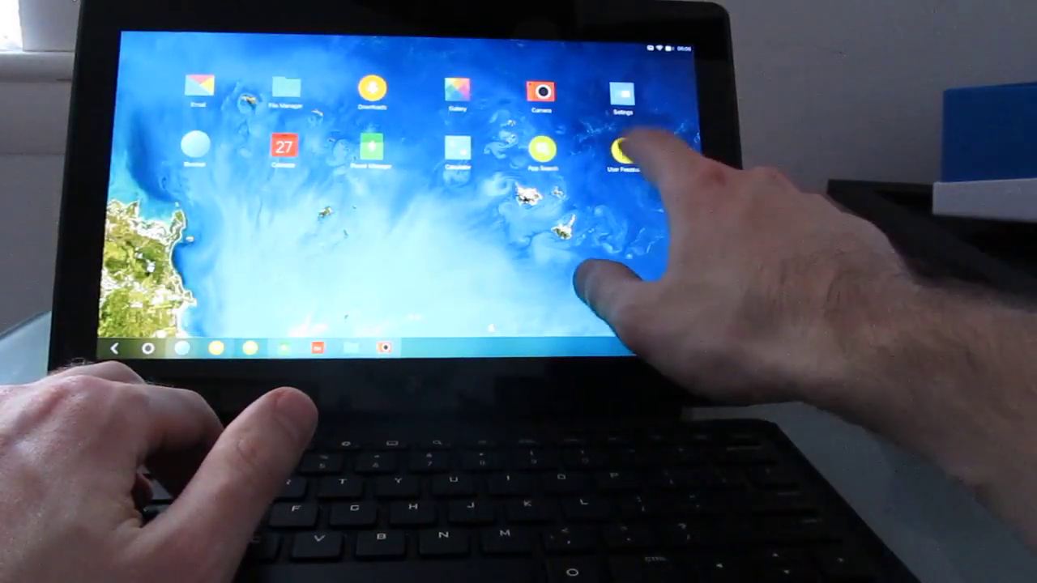
pyautogui.click(624, 149)
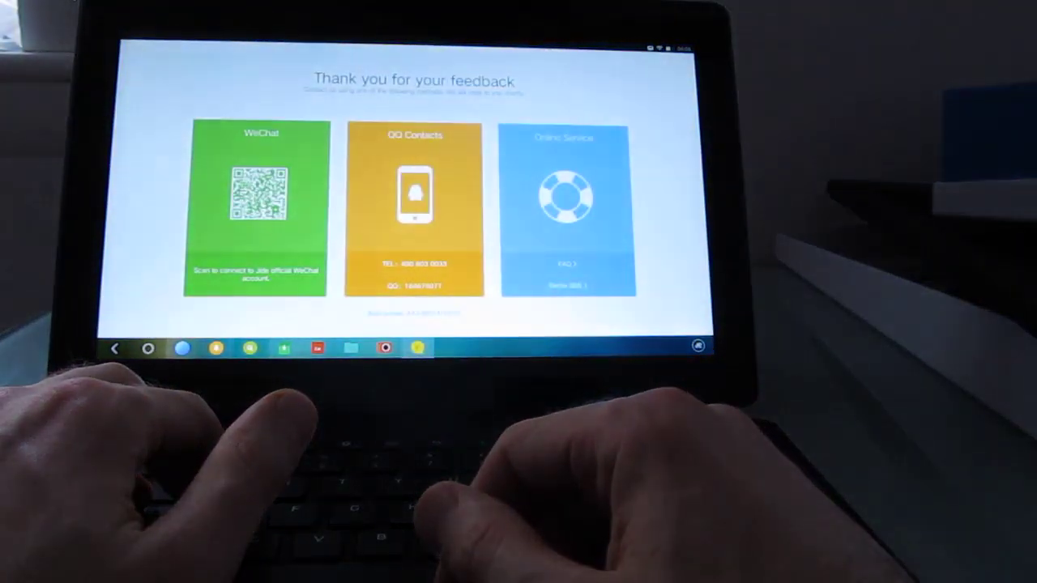